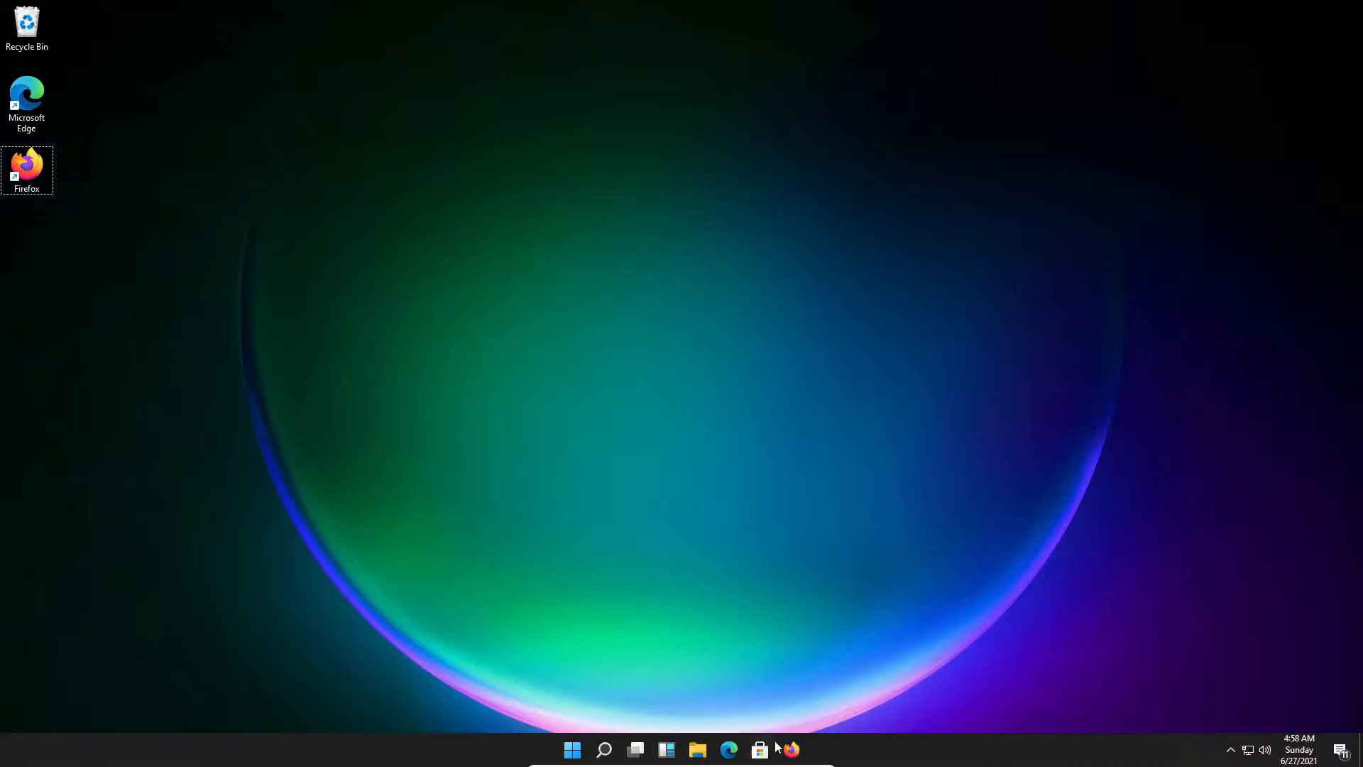
mouse_move(760, 750)
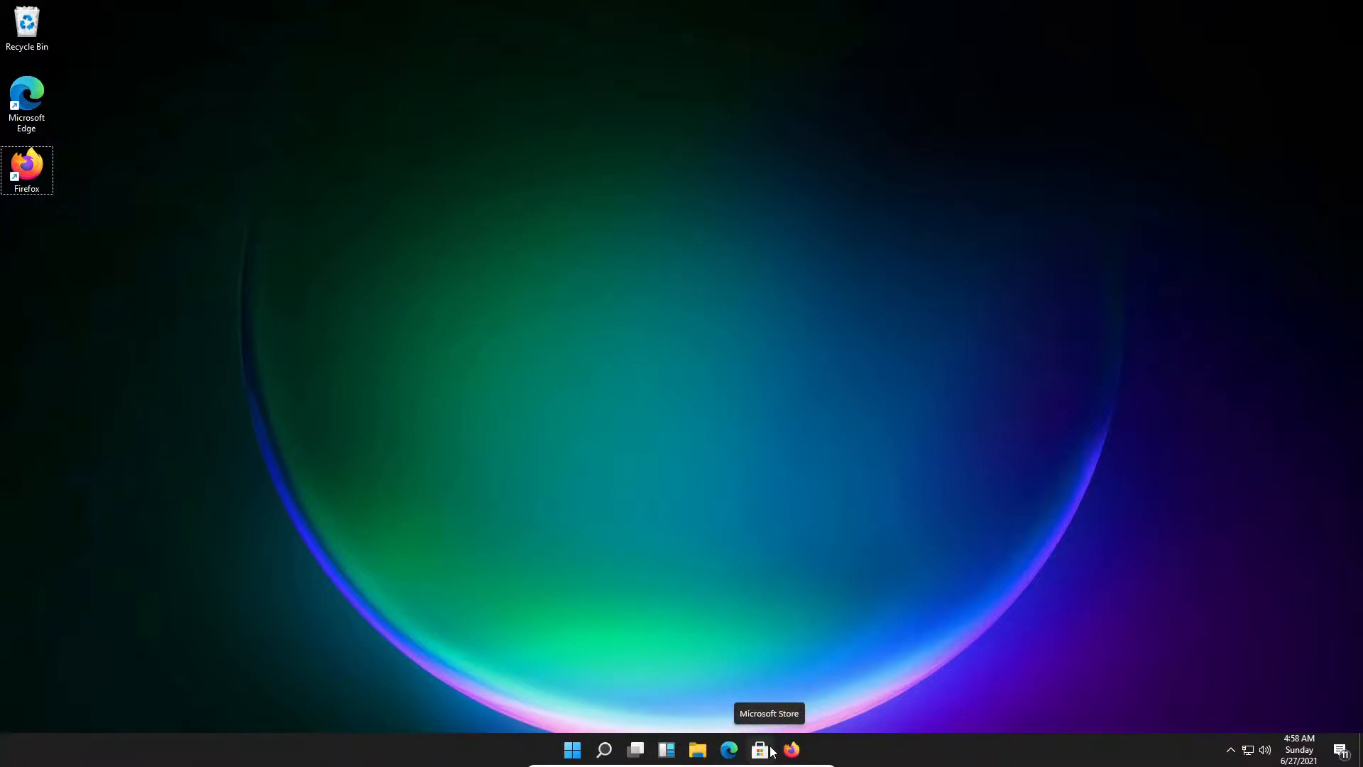
Step: Search the Microsoft Store for 'app installer' and try to get the App Installer app
click(759, 750)
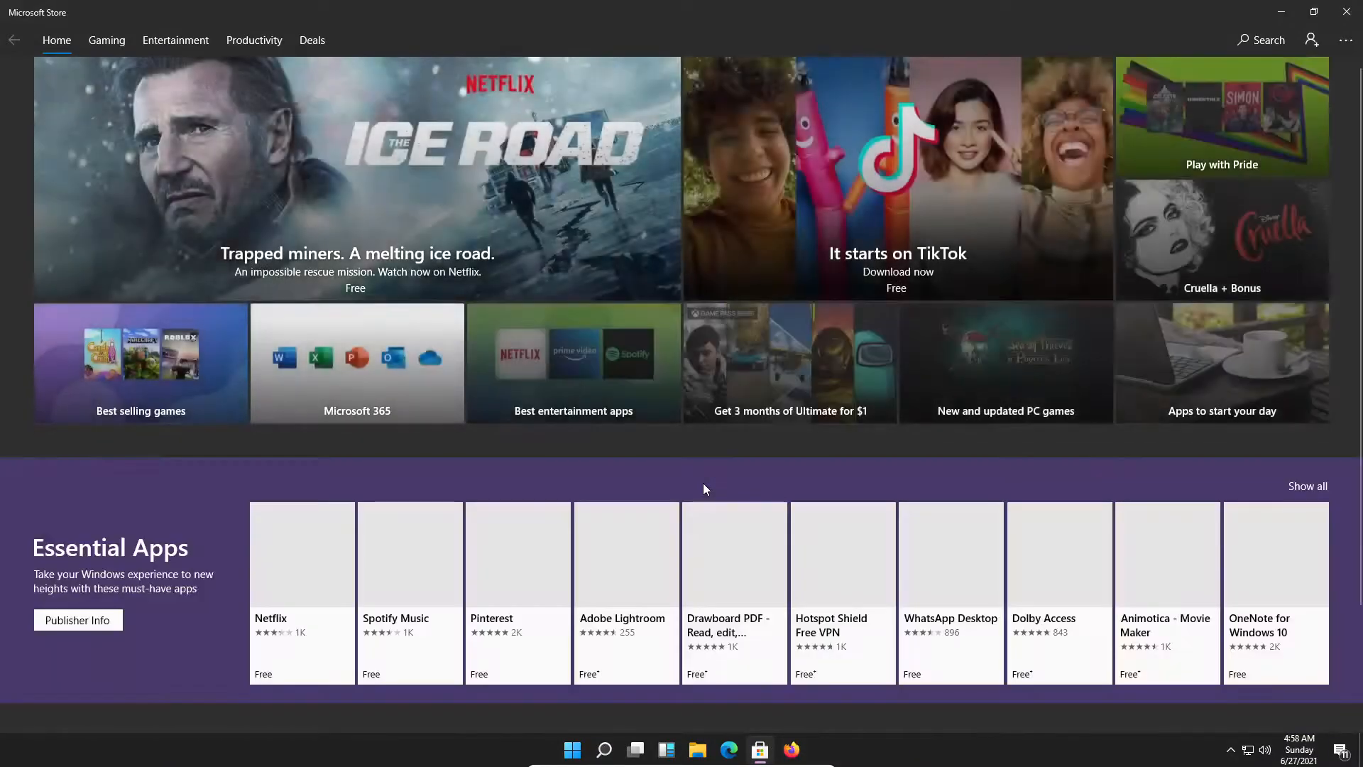
click(1260, 39)
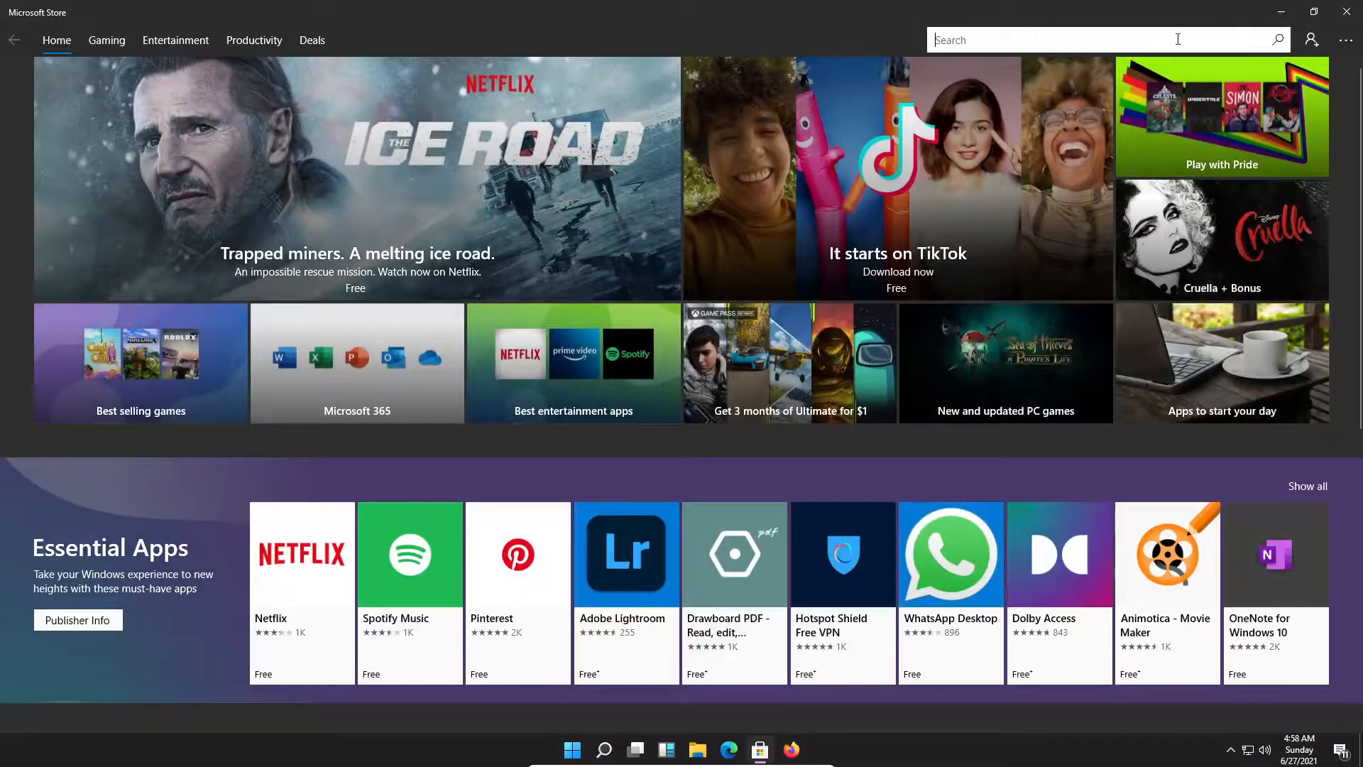
text(app installer)
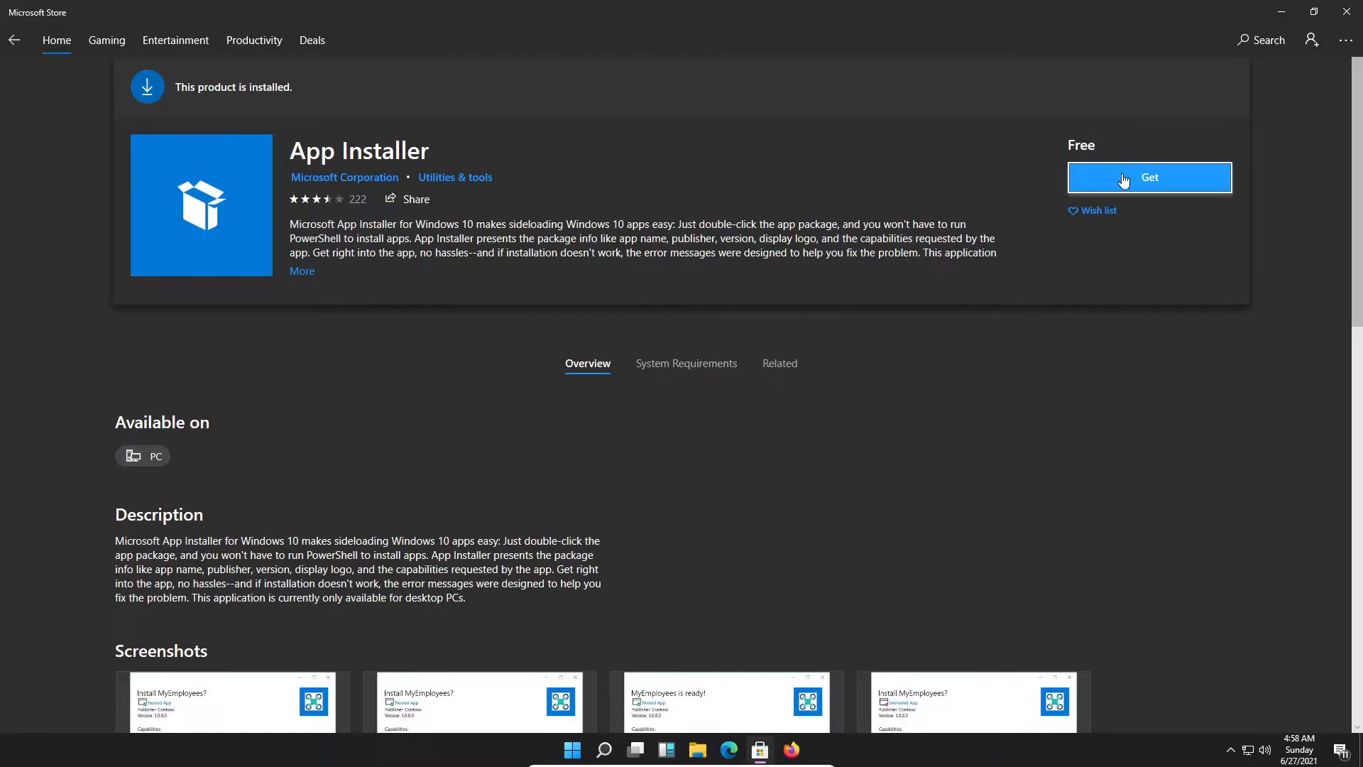
click(1149, 177)
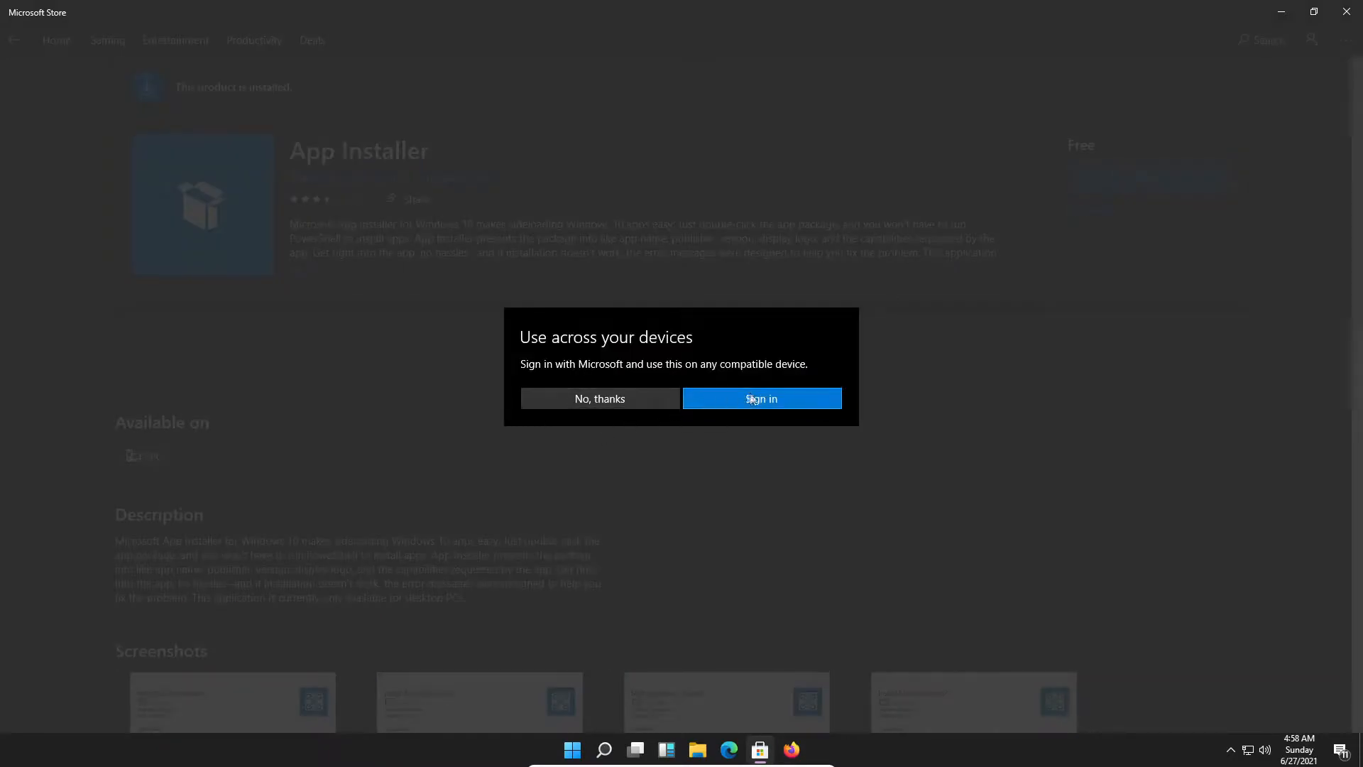
click(760, 398)
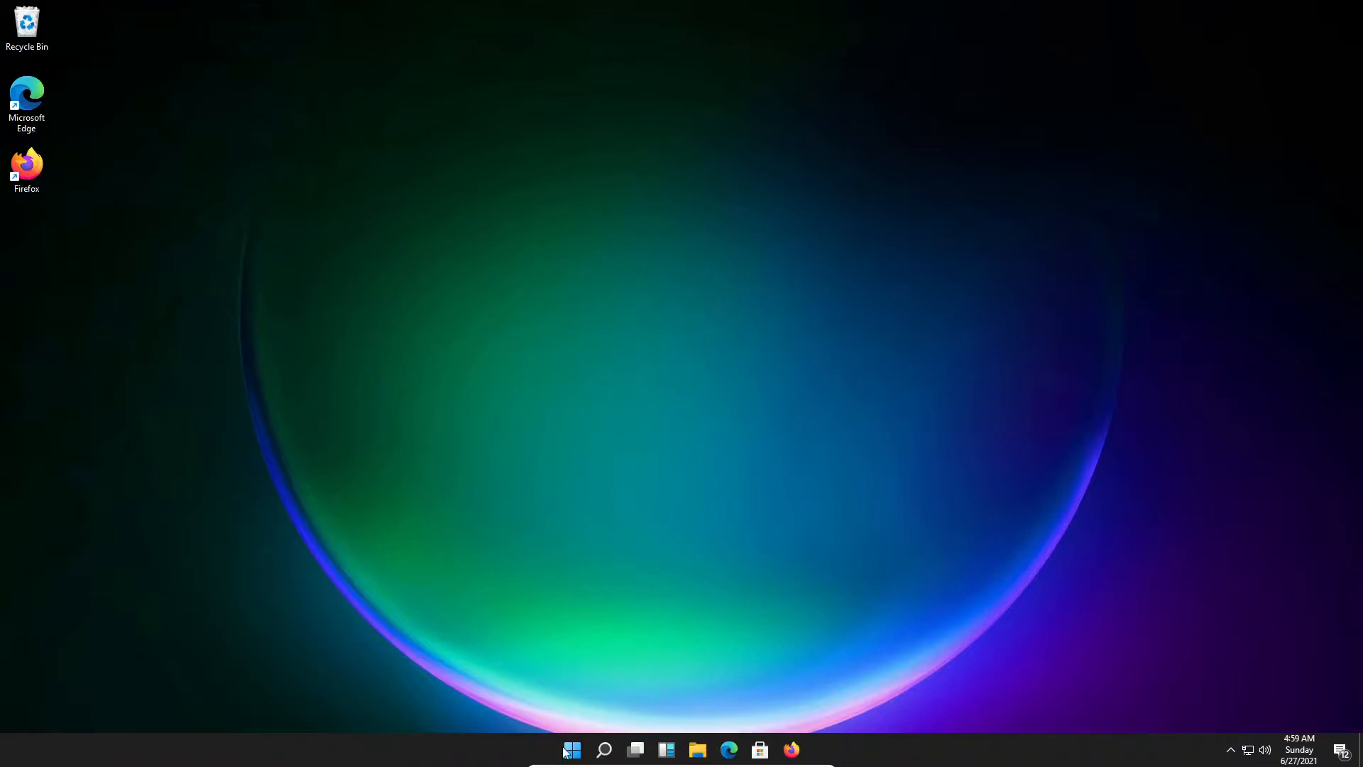
Step: Launch Windows PowerShell (Admin) from the Start context menu and approve User Account Control
right_click(573, 750)
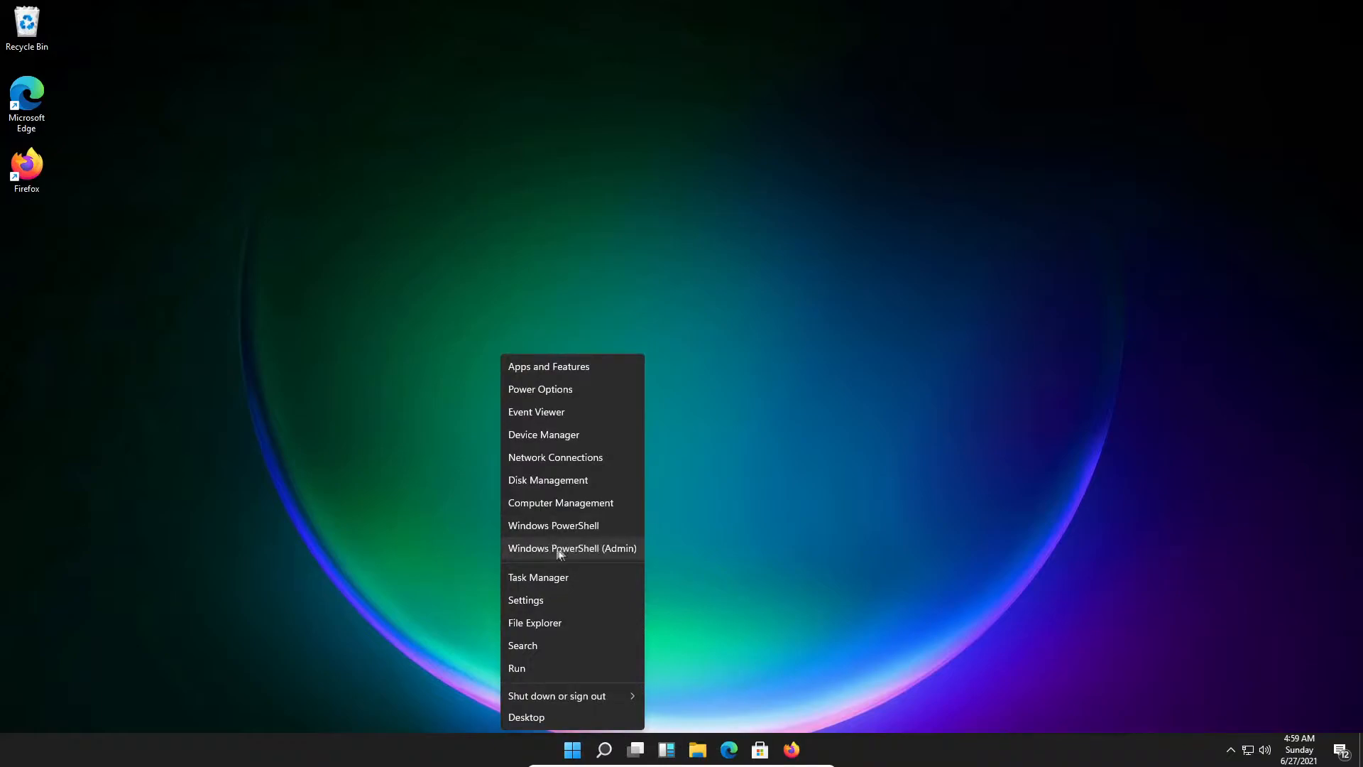
click(572, 547)
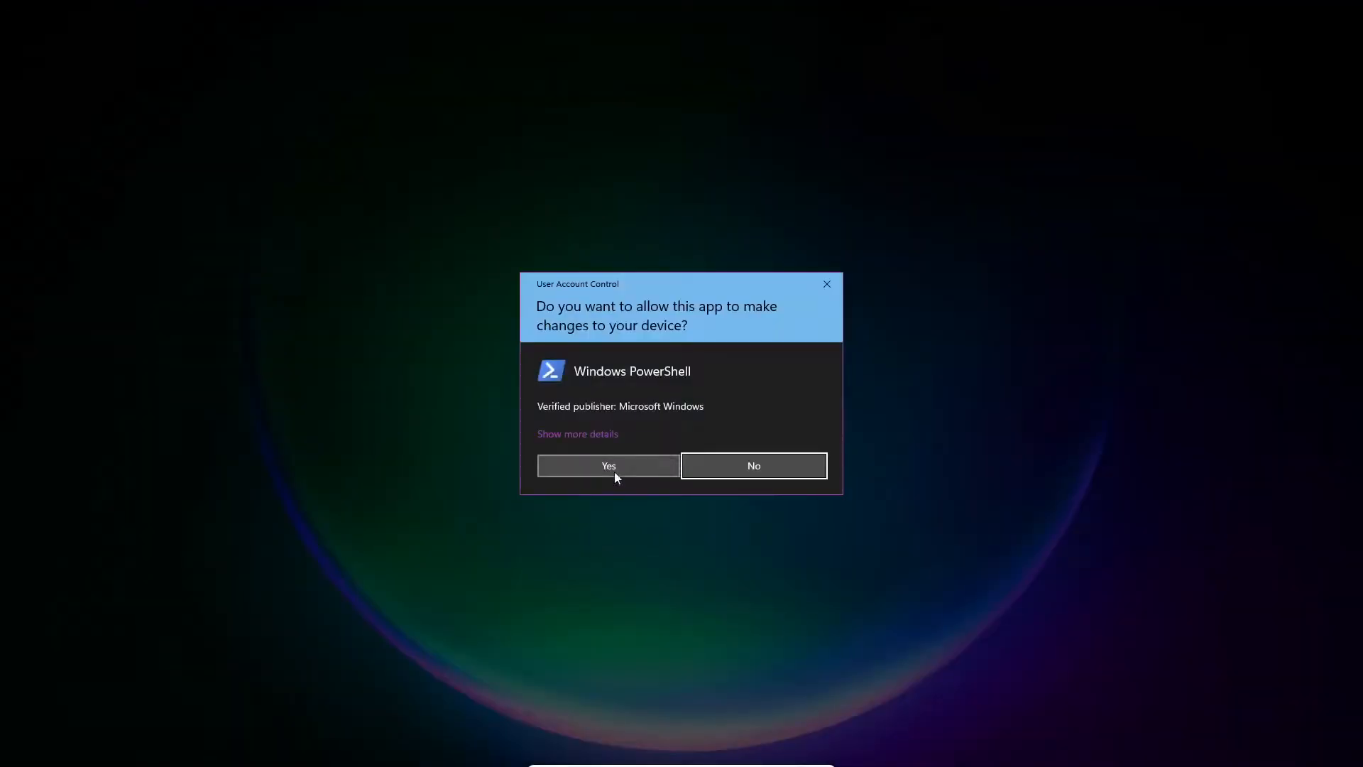
click(608, 465)
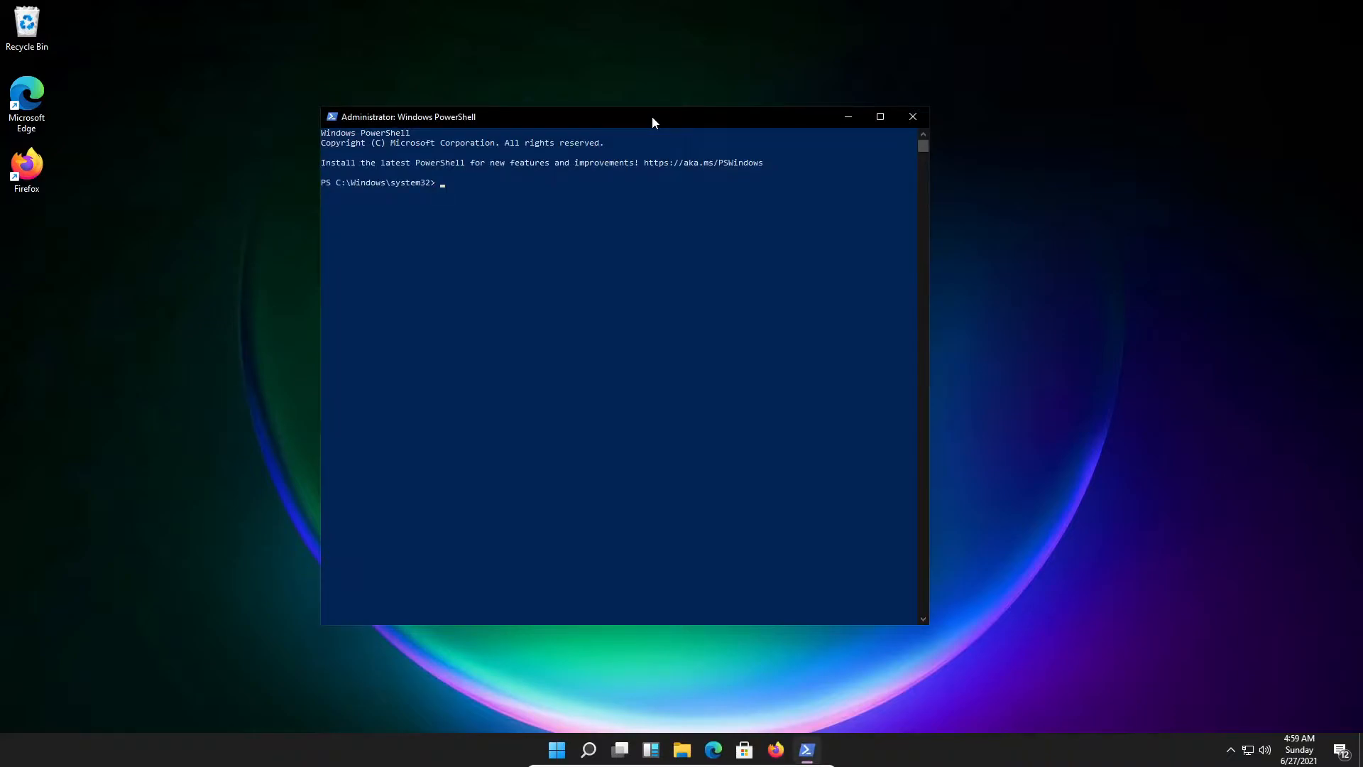
Step: Run winget to list its commands, then enter 'winget search' at the new prompt
text(w)
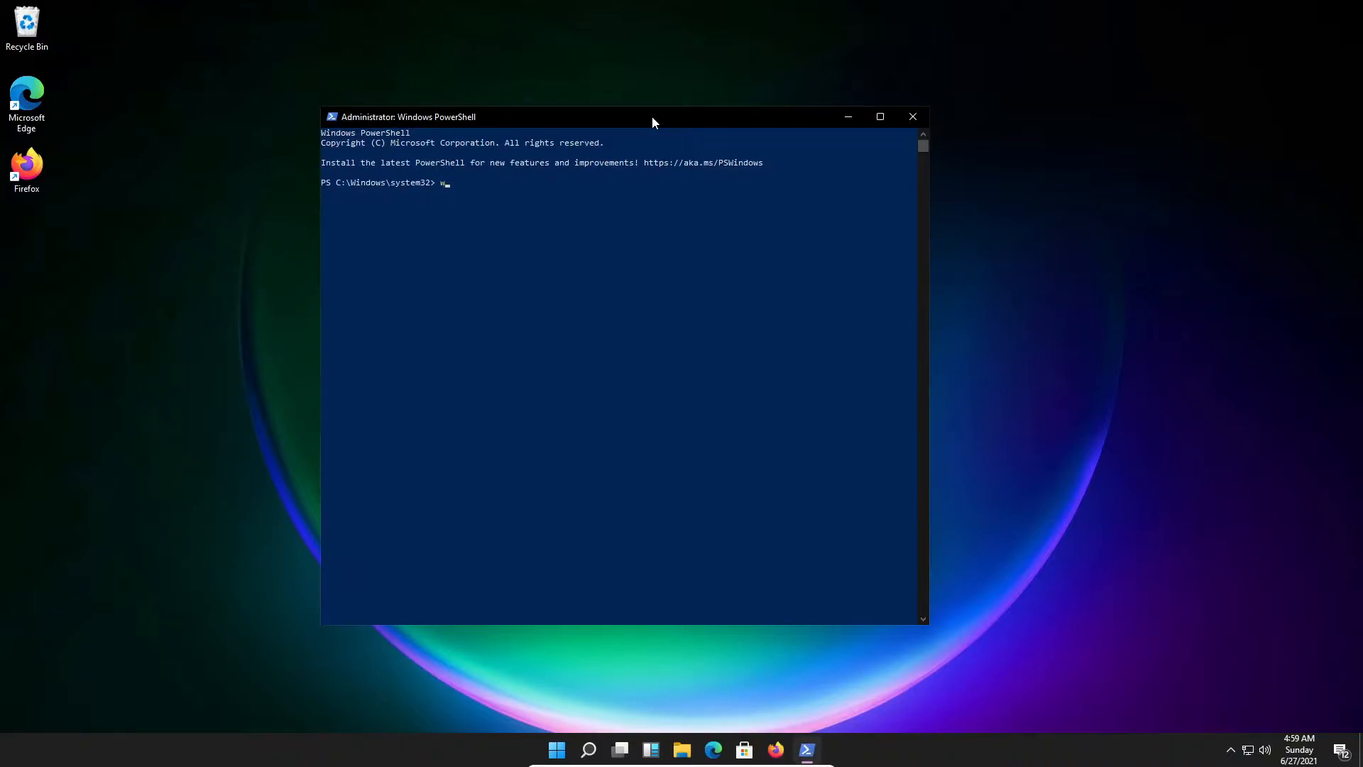
text(inget)
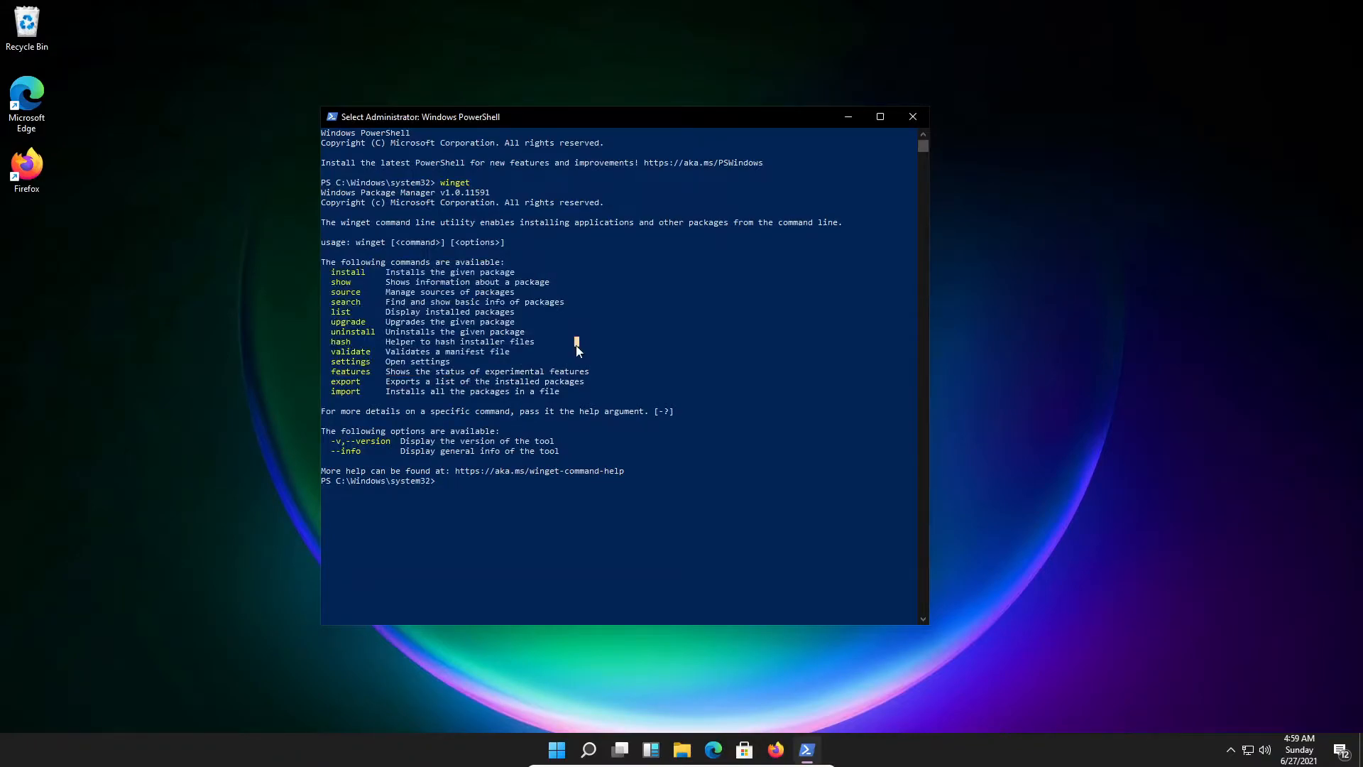
text(winget)
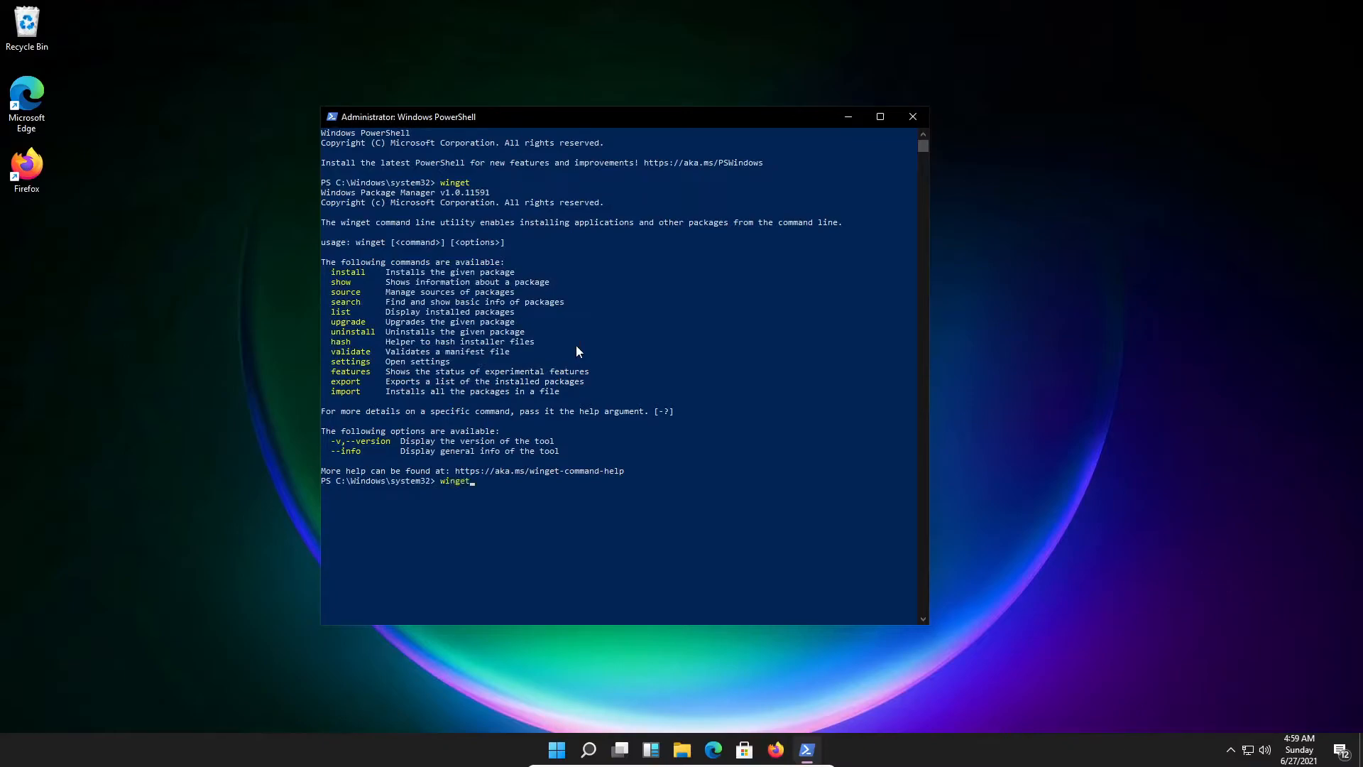
text(search)
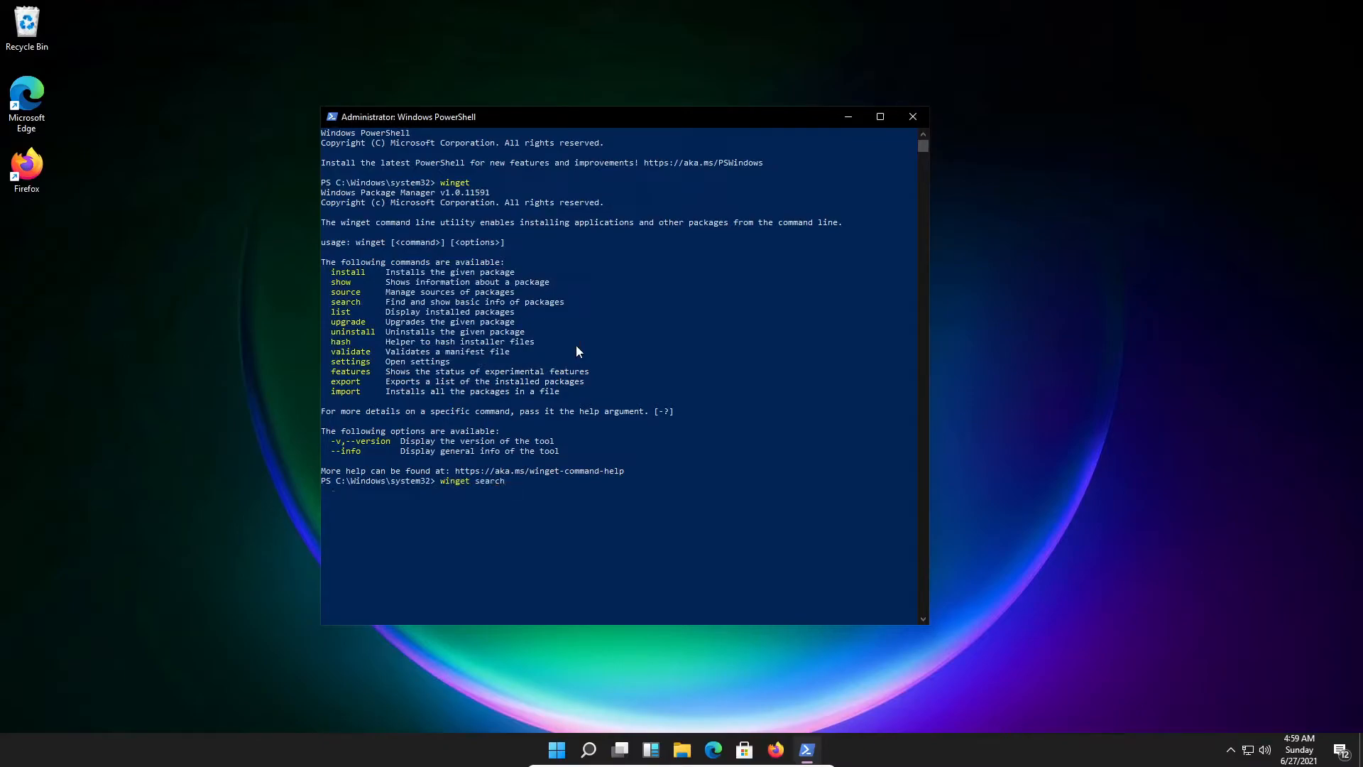
Step: Run winget search and scroll through the listed package IDs and versions
key(Enter)
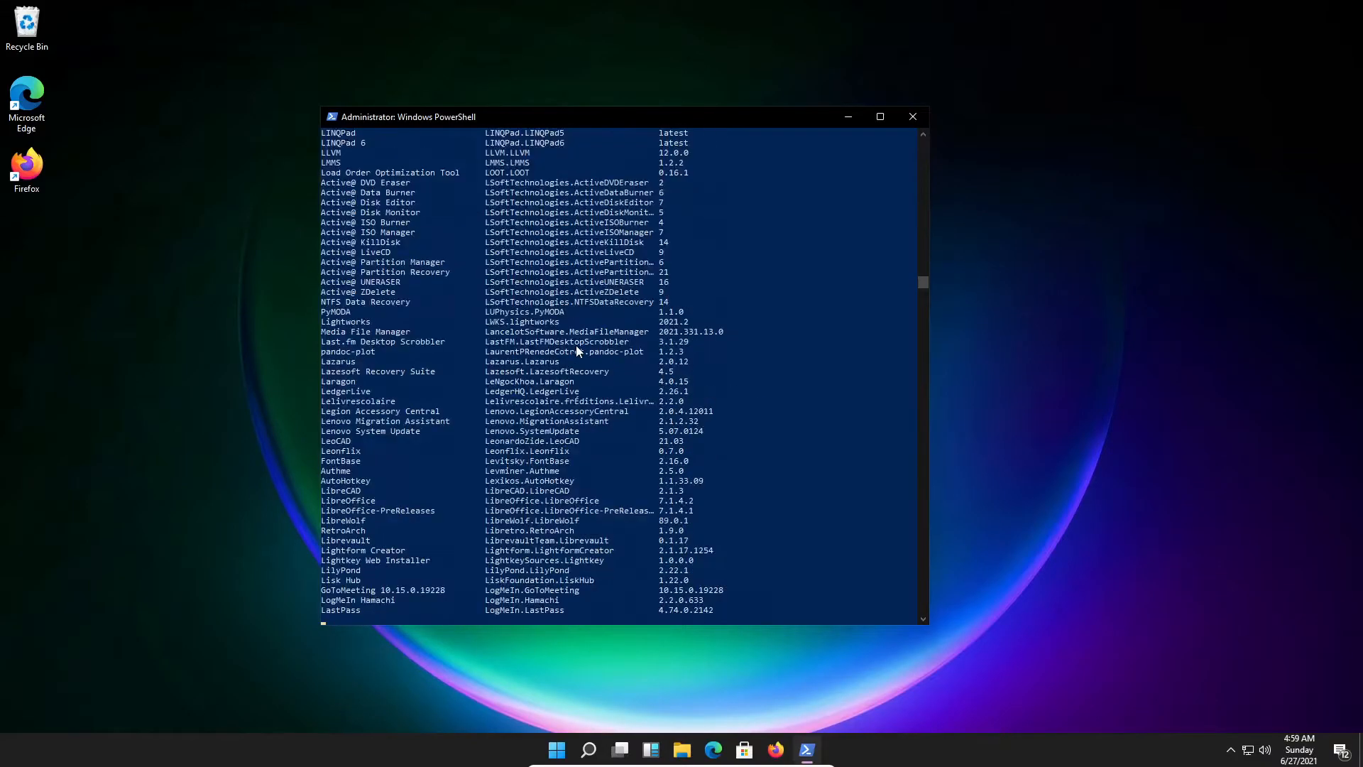
scroll(down, 3)
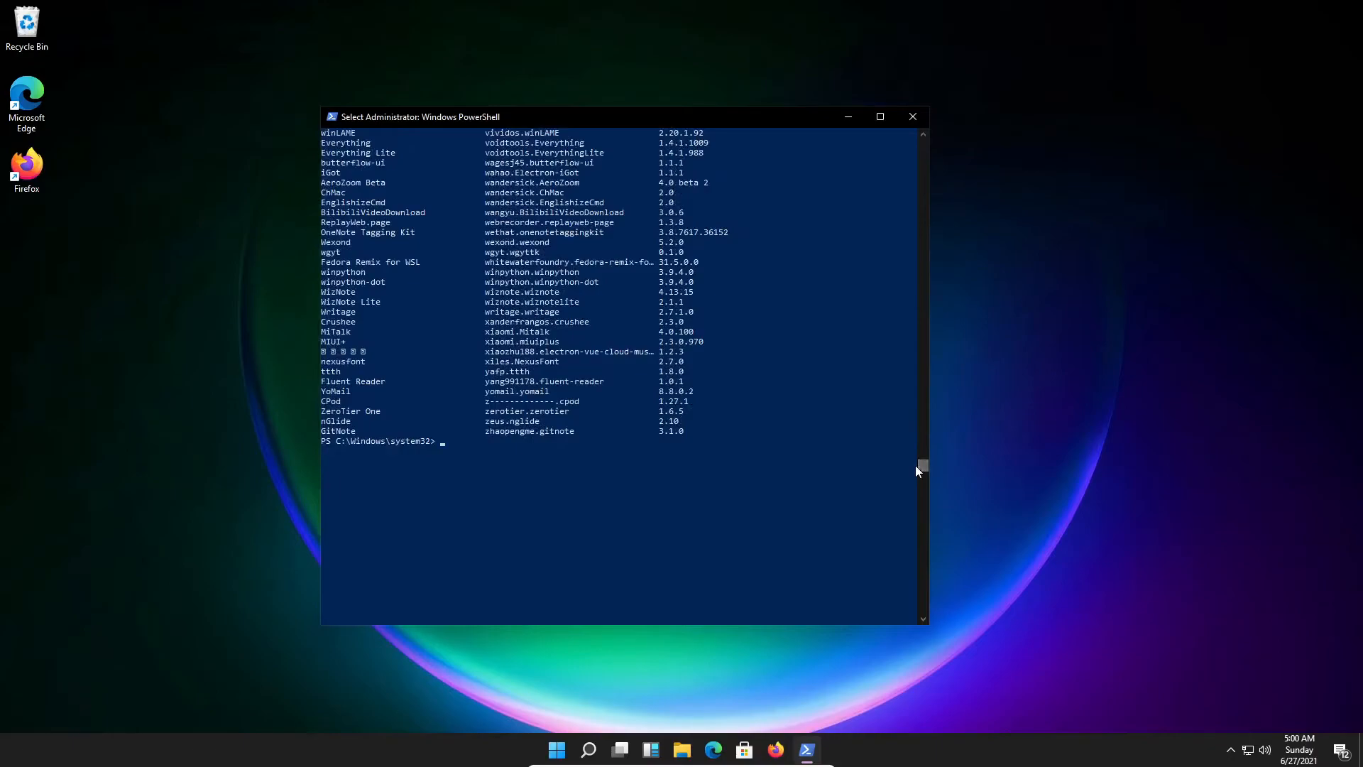
Step: Install Discord with 'winget install discord', then open taskbar search to find Discord
text(winget)
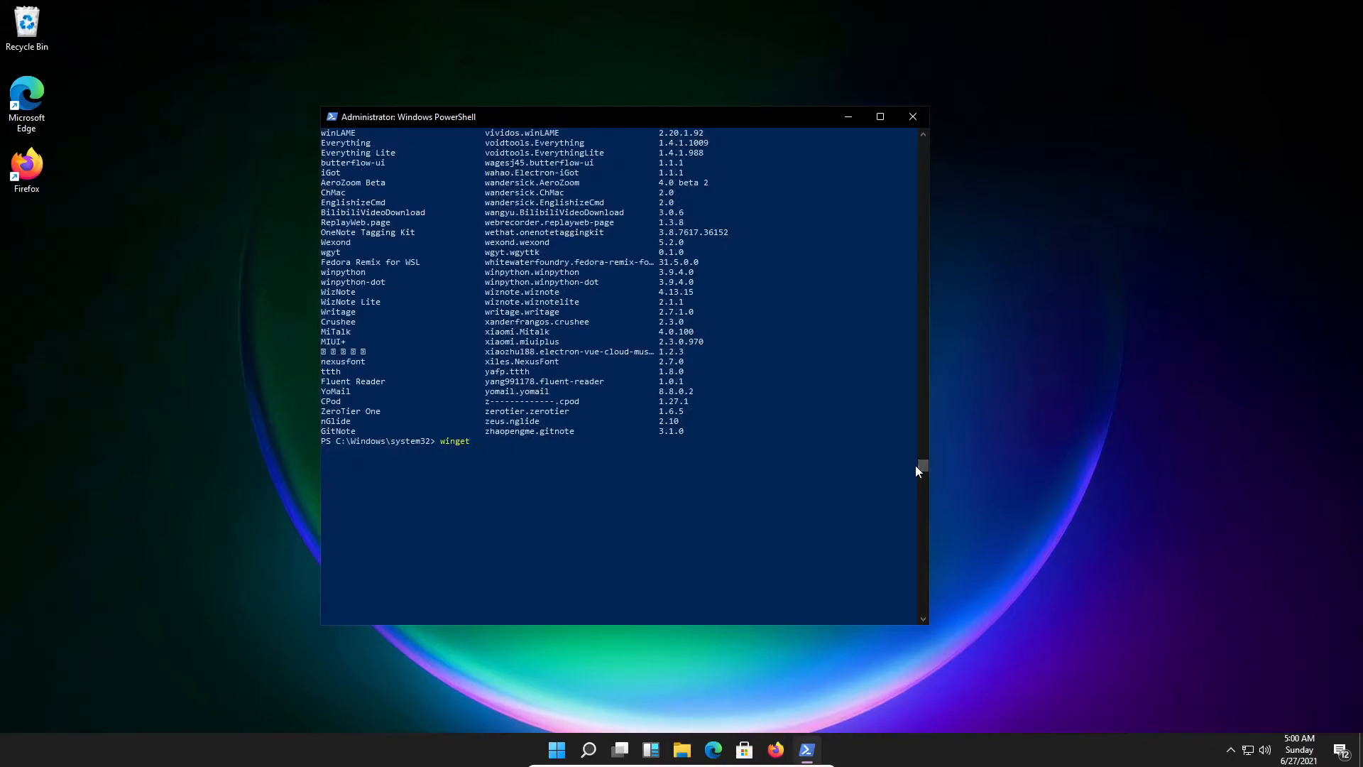
text(install)
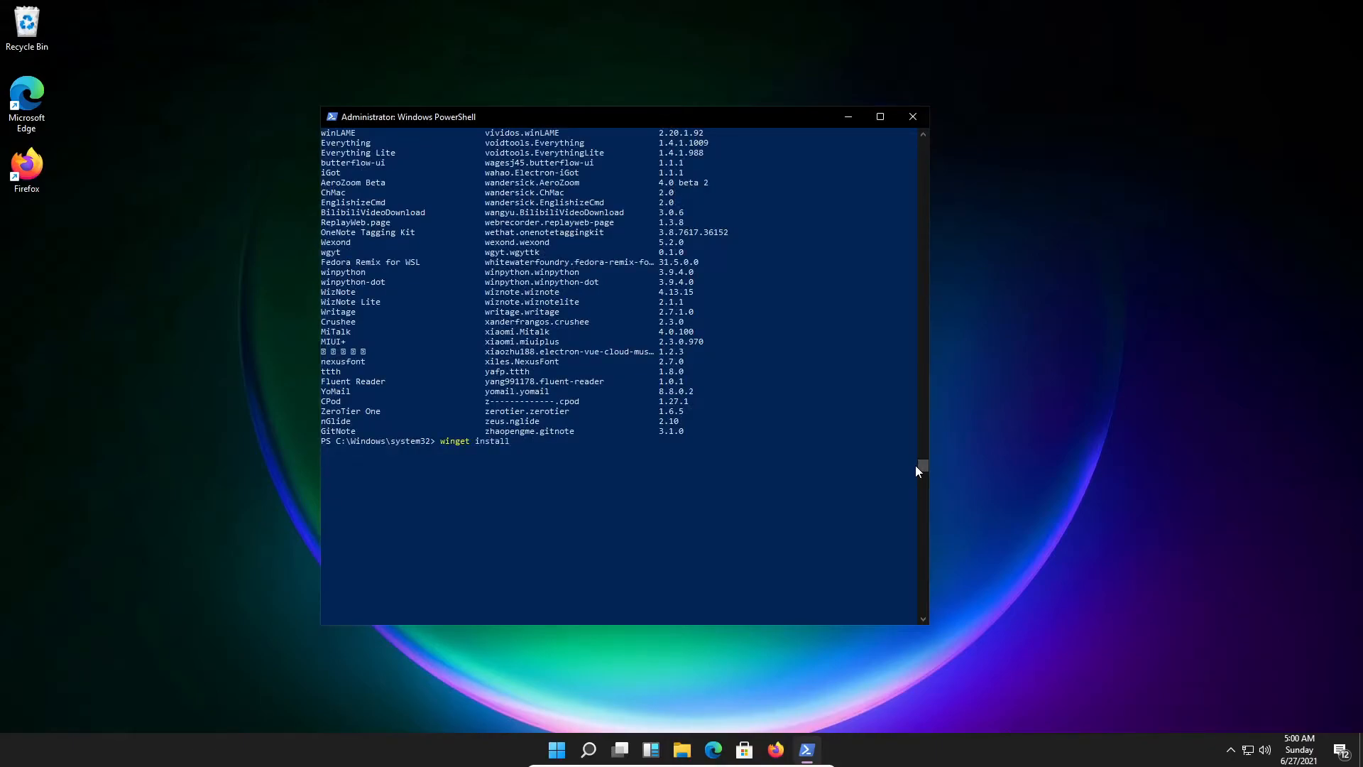
text(discord)
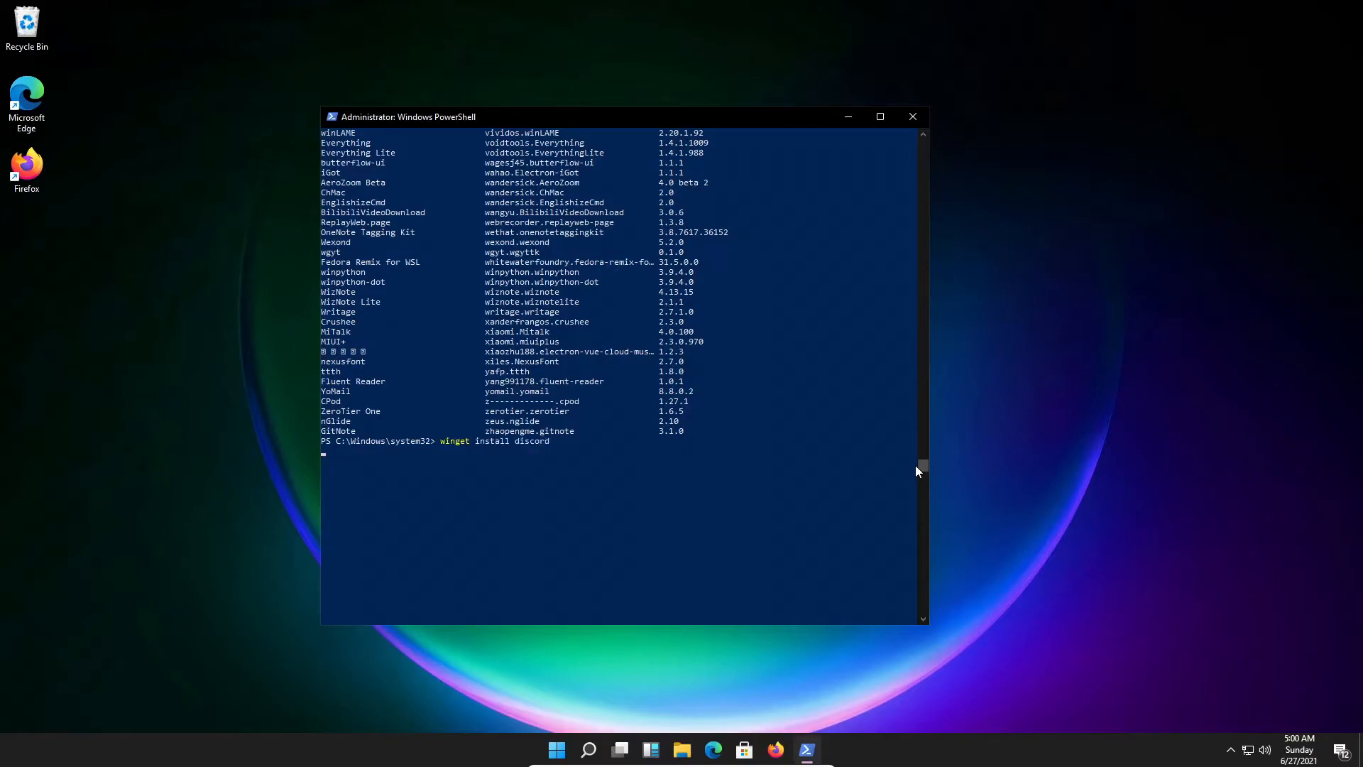
key(enter)
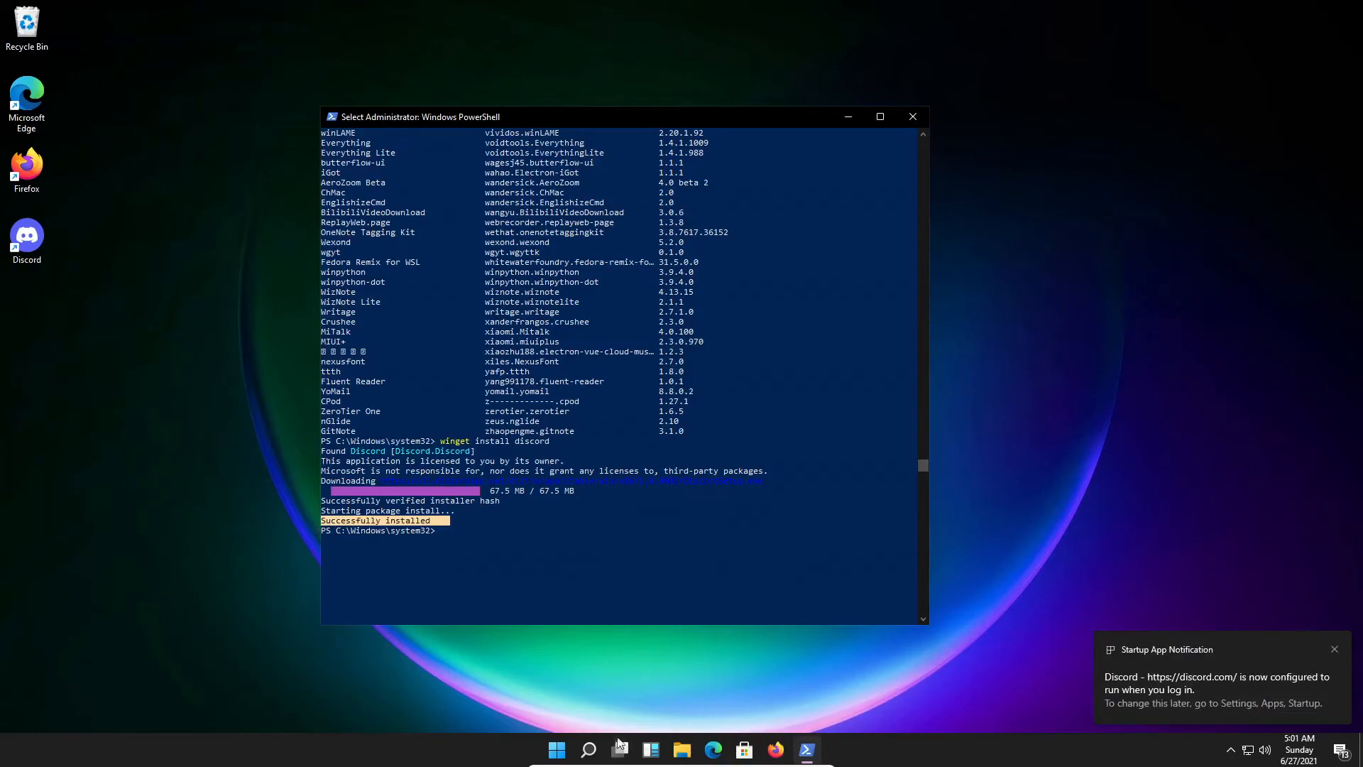
click(588, 750)
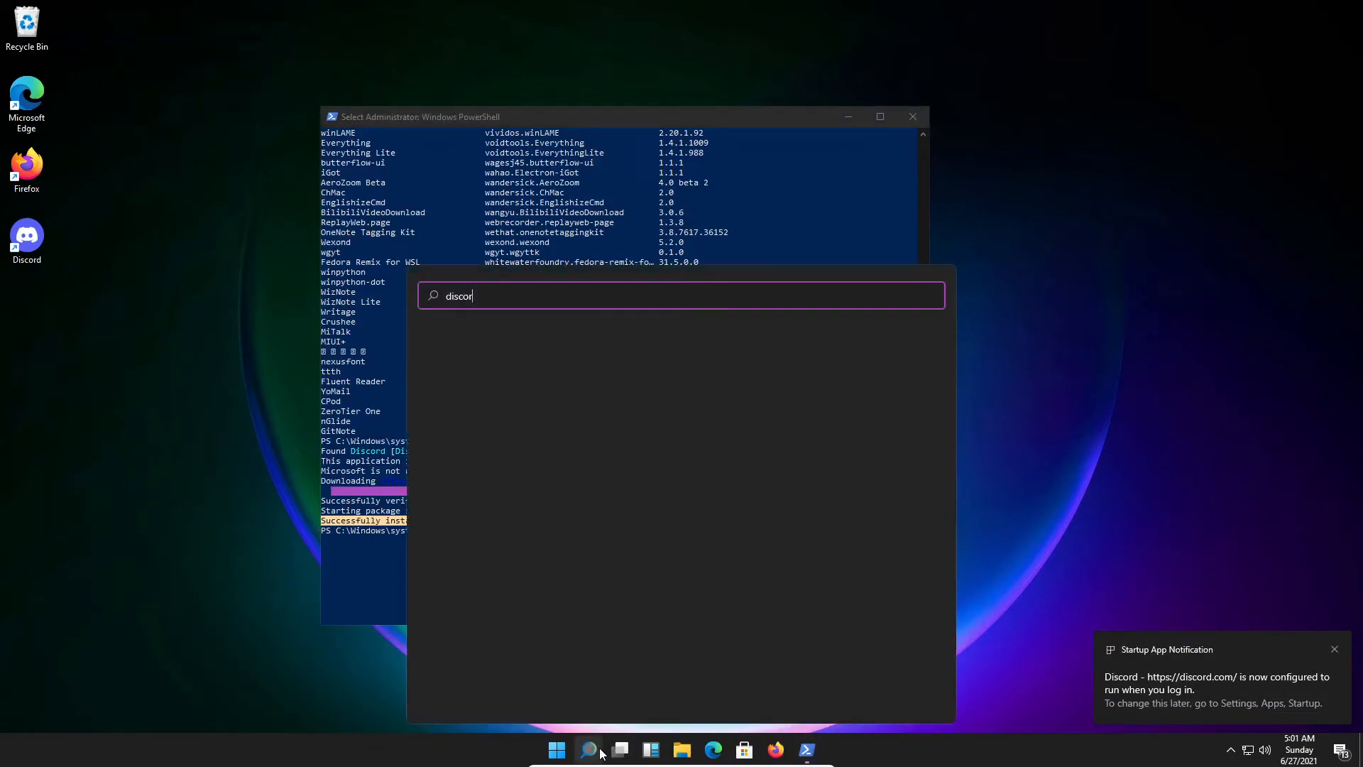